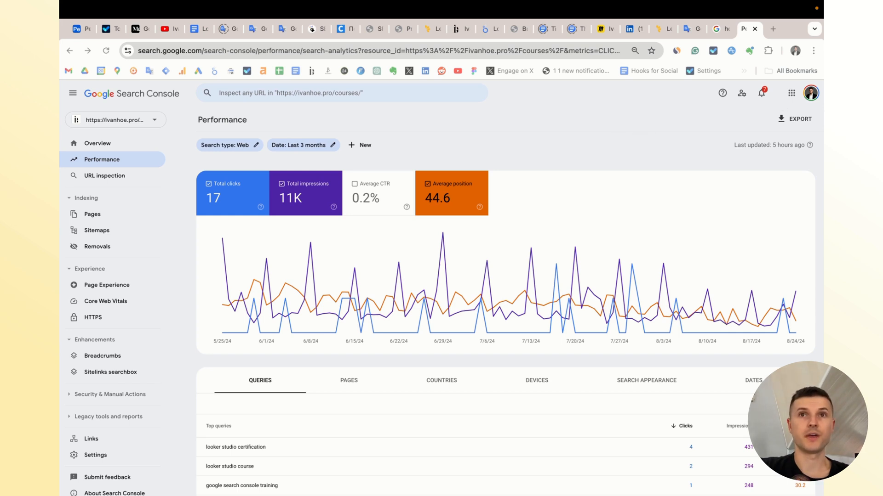
mouse_move(820, 251)
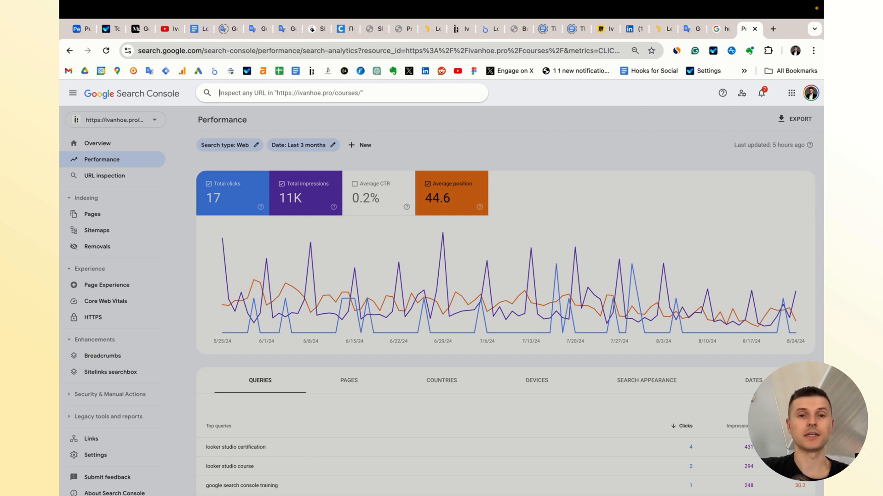
mouse_move(496, 277)
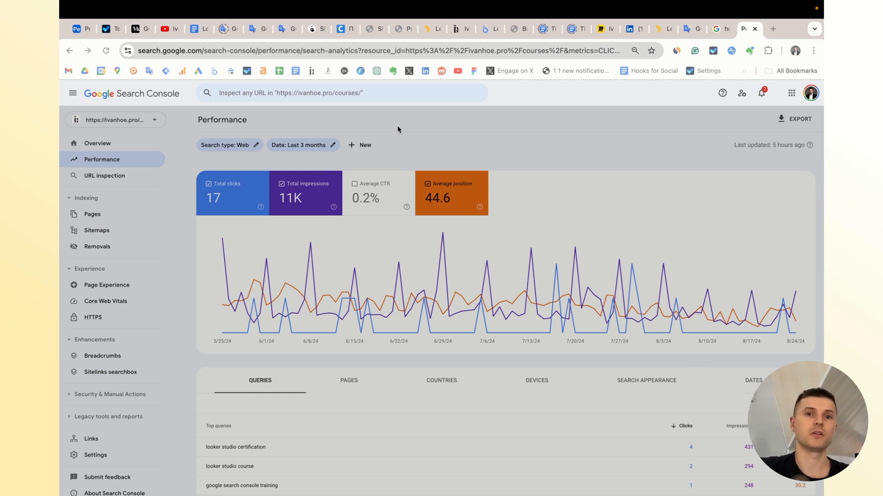
type("https://skillgaps.co/about/")
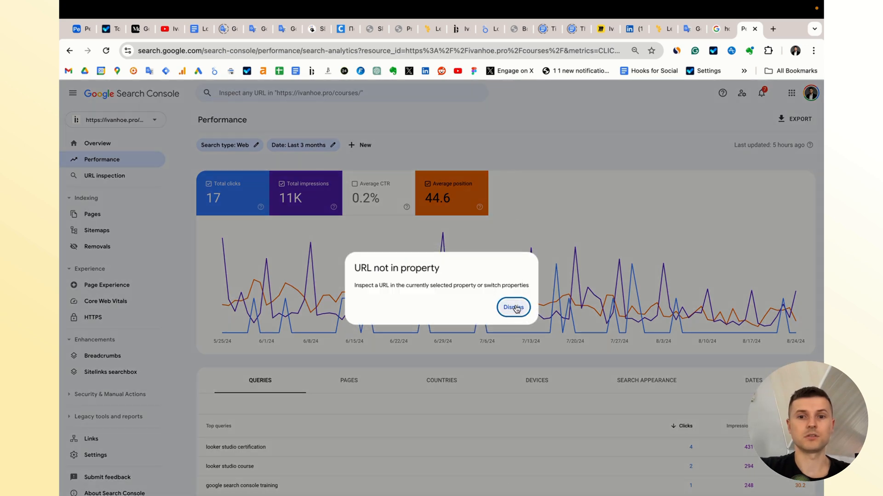
left_click(512, 308)
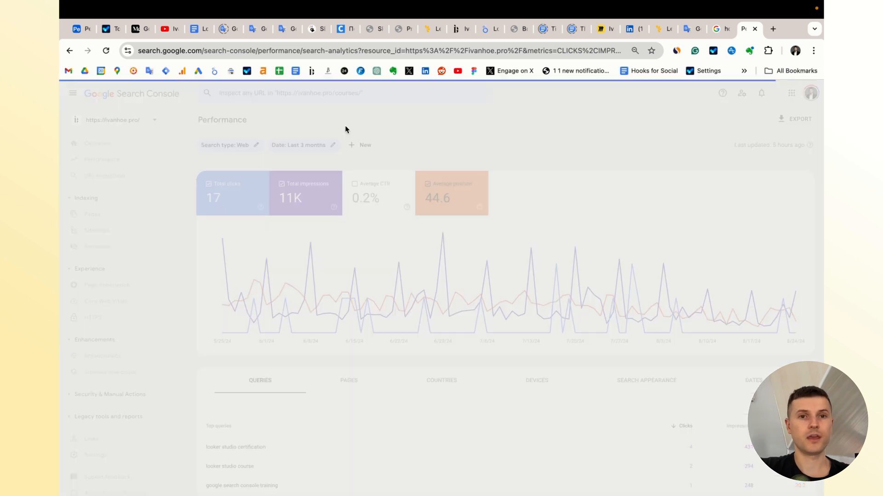
type("https://ivanhoe.pro/google-data-studio-training/")
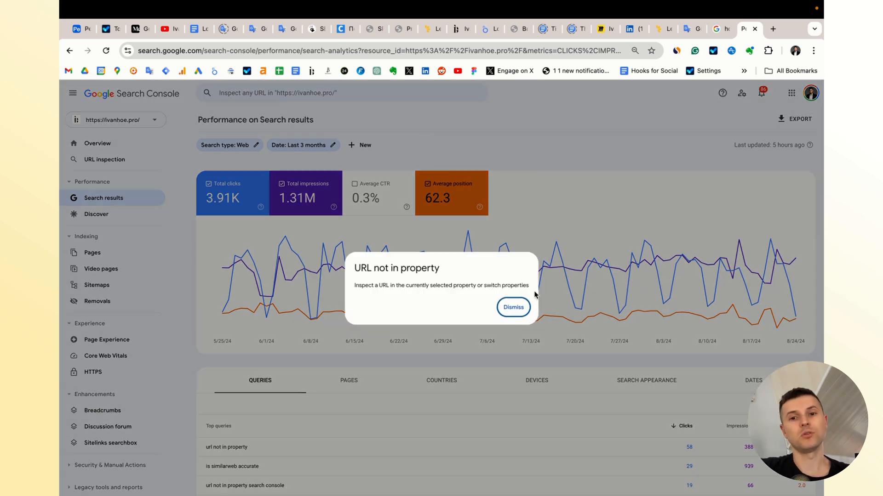
left_click(115, 119)
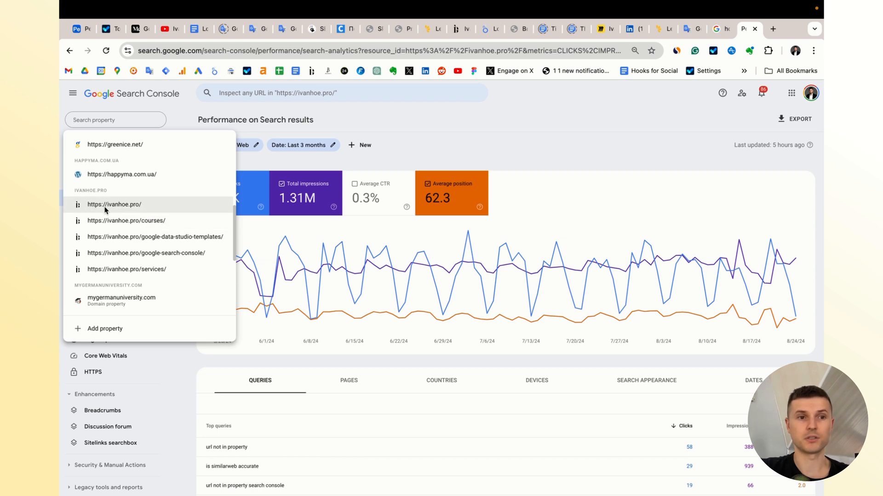
mouse_move(115, 220)
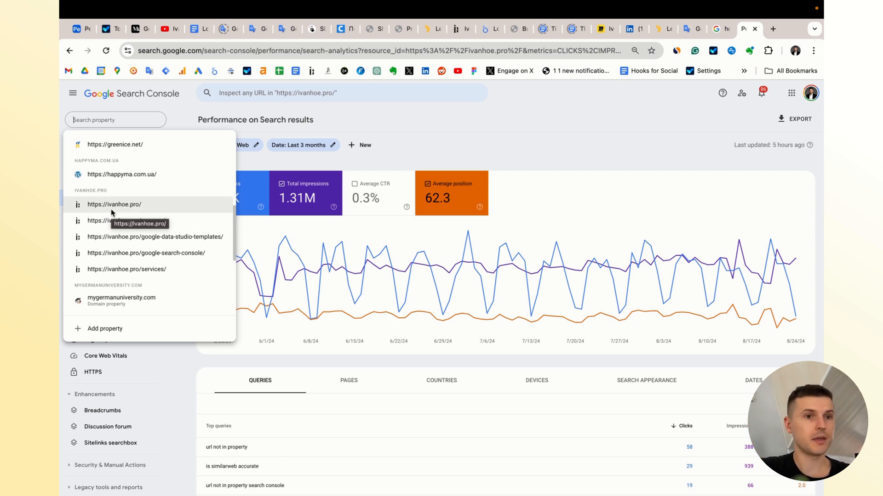
- Scroll the property list past ivanhoe.pro to skillgaps.co and other properties
scroll("down", 3)
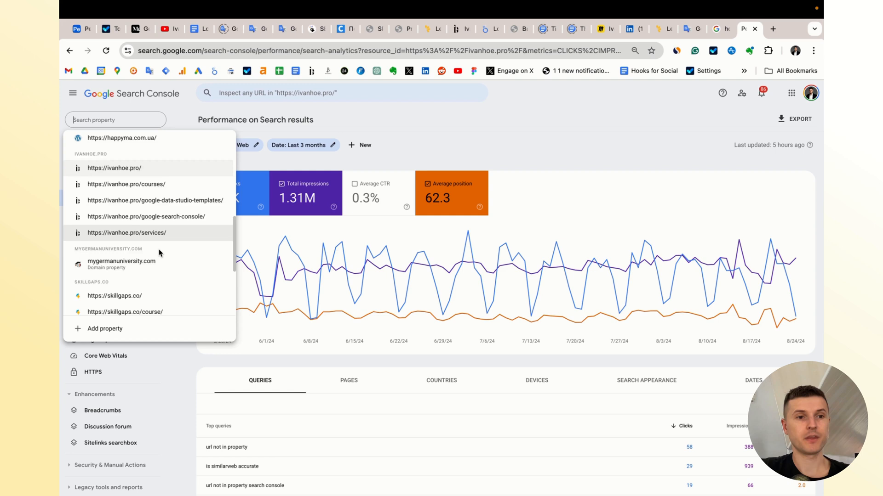
scroll("down", 3)
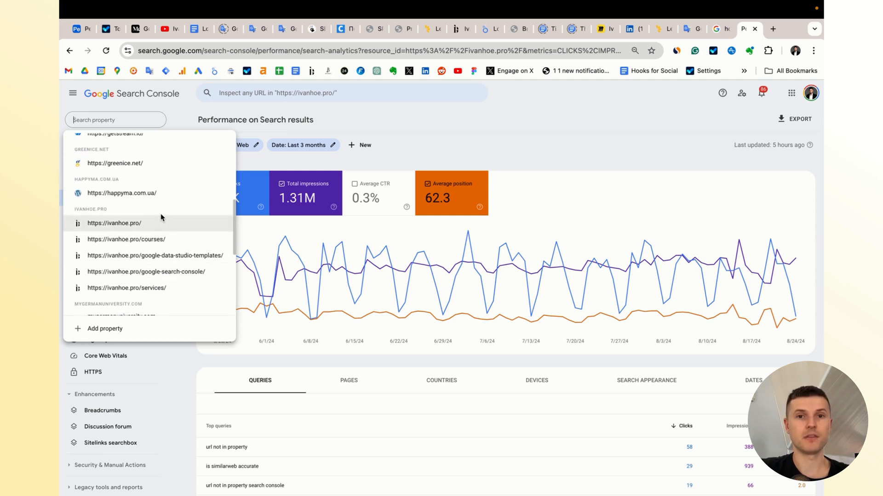
mouse_move(450, 121)
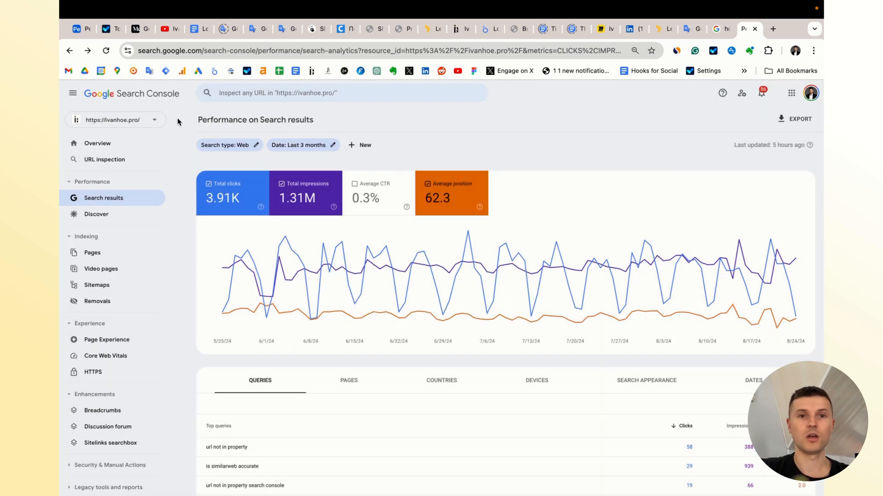
- Open, close, and reopen the property selector listing ivanhoe.pro and its subfolder properties
left_click(116, 120)
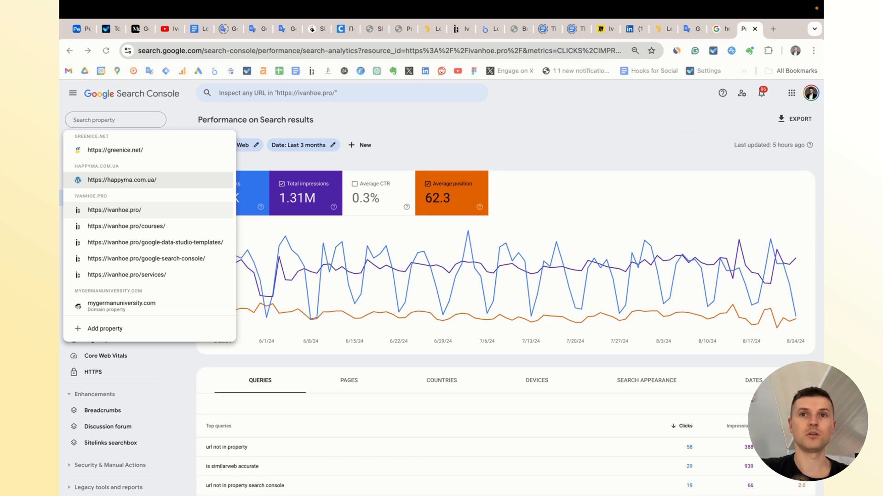
left_click(114, 211)
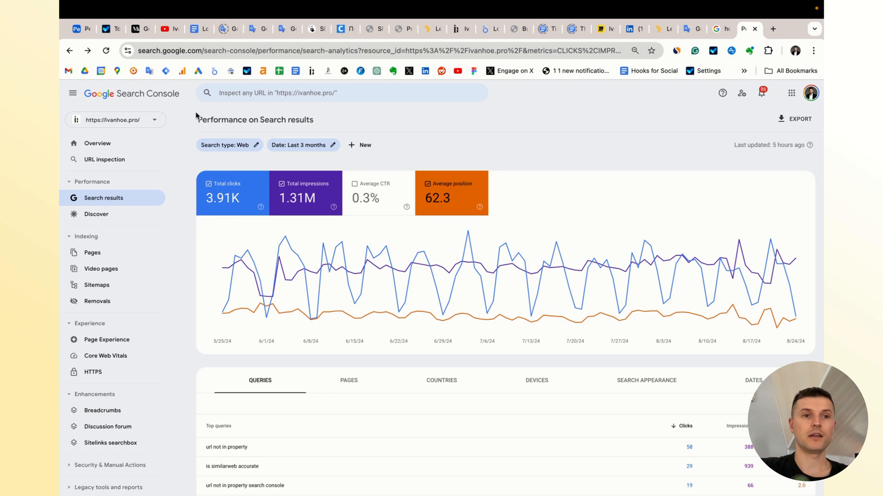
left_click(114, 119)
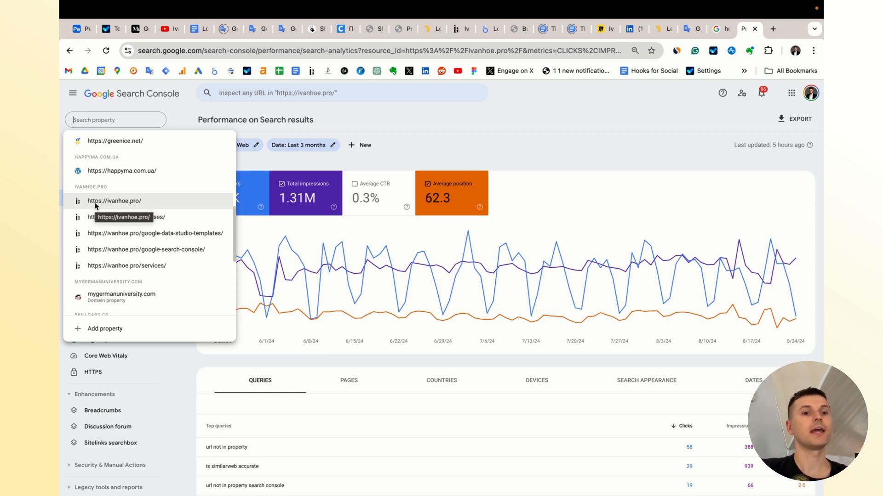
mouse_move(365, 111)
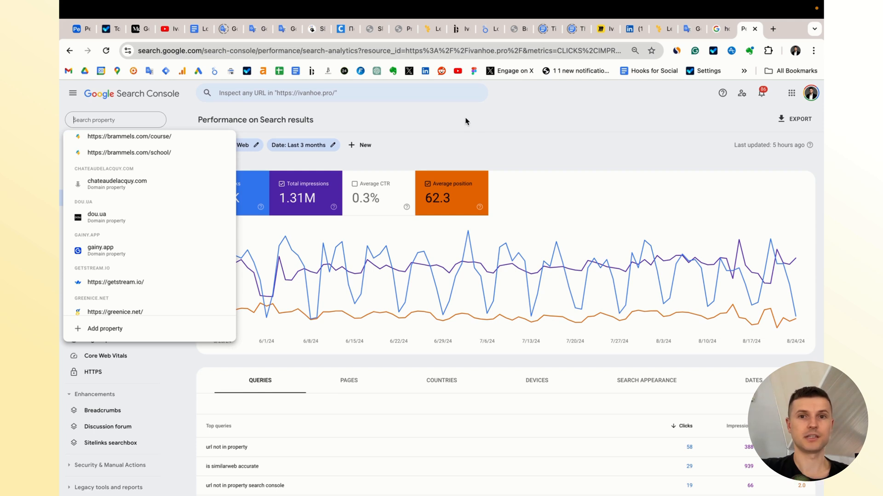
- Close the property list and focus the 'Inspect any URL' bar showing recent ivanhoe.pro pages
left_click(115, 119)
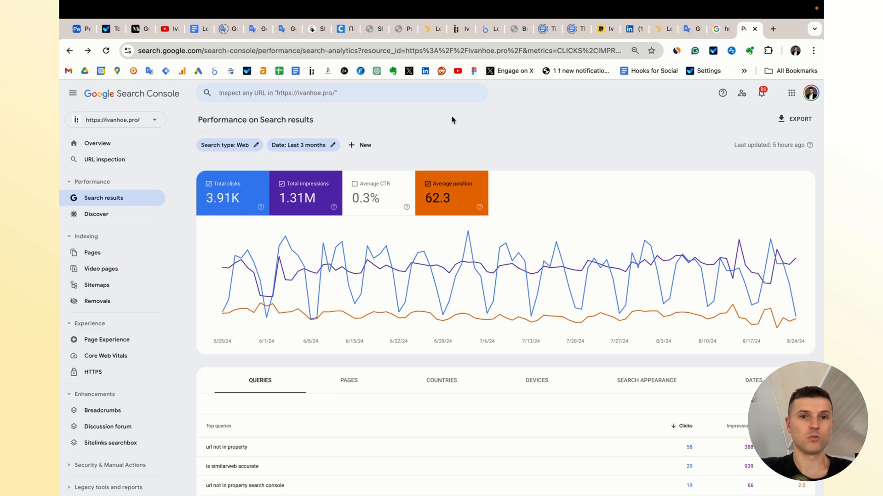
left_click(342, 93)
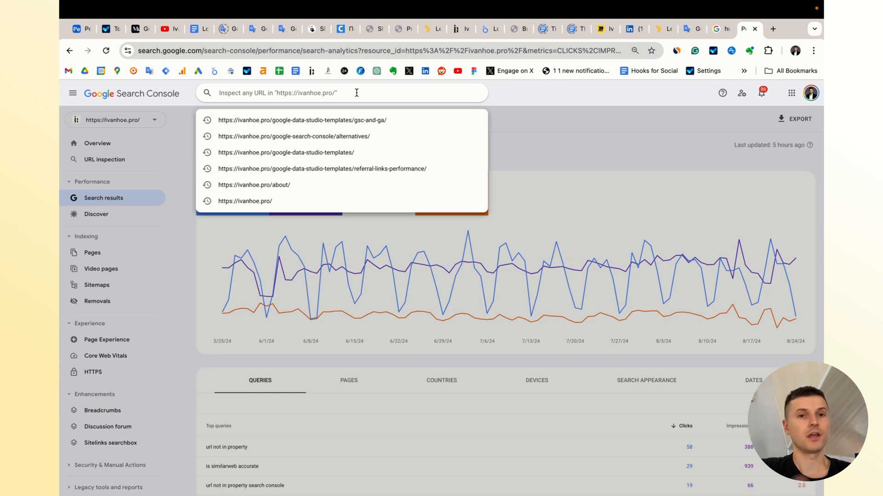
mouse_move(535, 127)
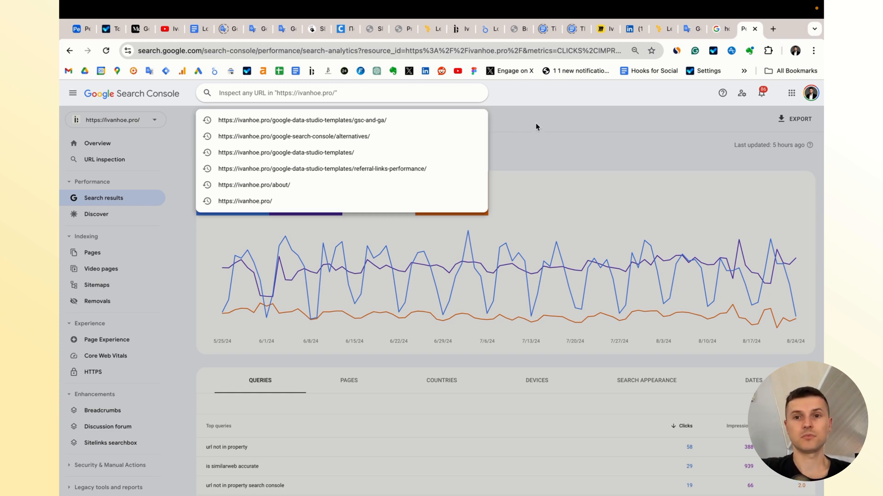